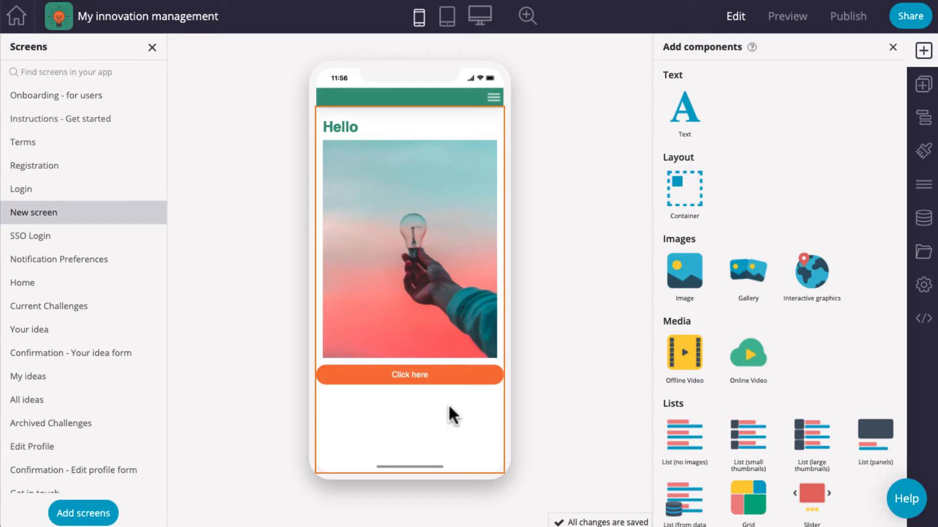
mouse_move(484, 434)
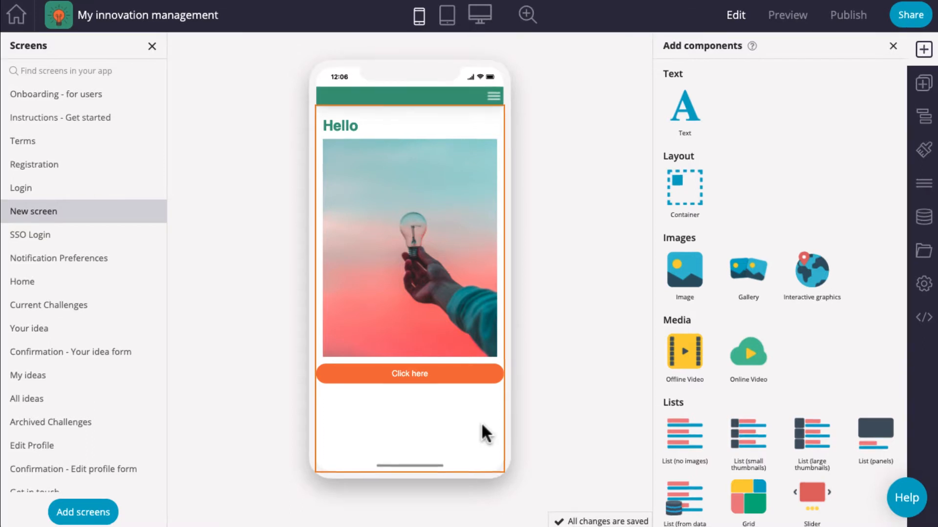
mouse_move(683, 109)
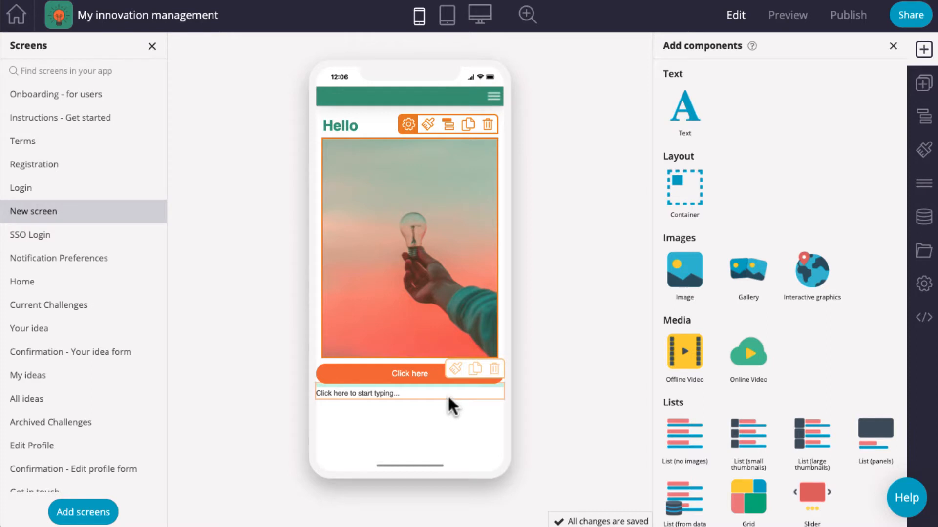
- Place the new empty text block at the top of the screen, above the Hello heading
click(408, 248)
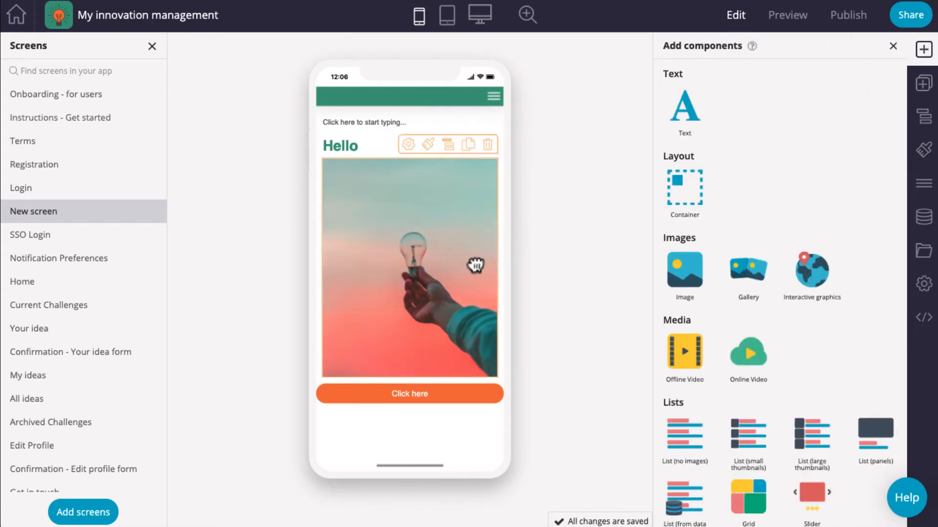
- Show the lightbulb image's configuration with its interaction, lazy-loading and alternative-text settings
click(408, 144)
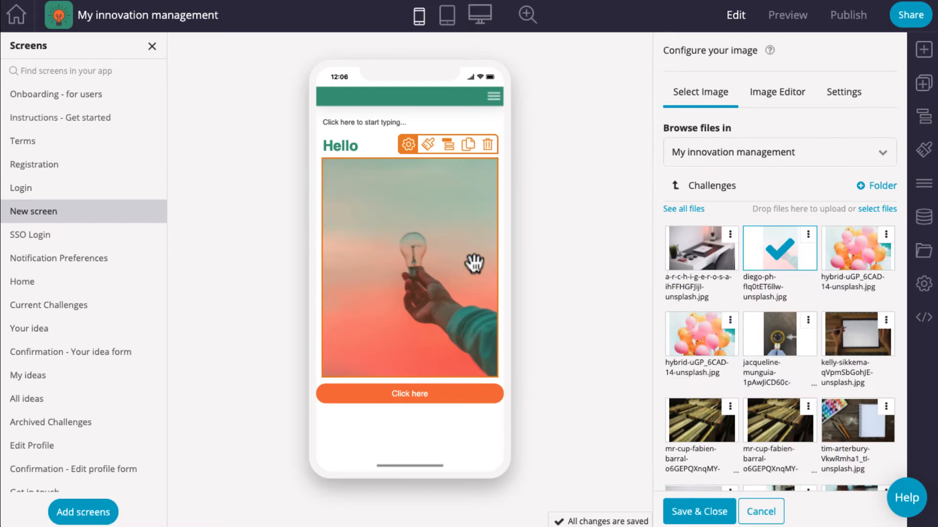
click(777, 92)
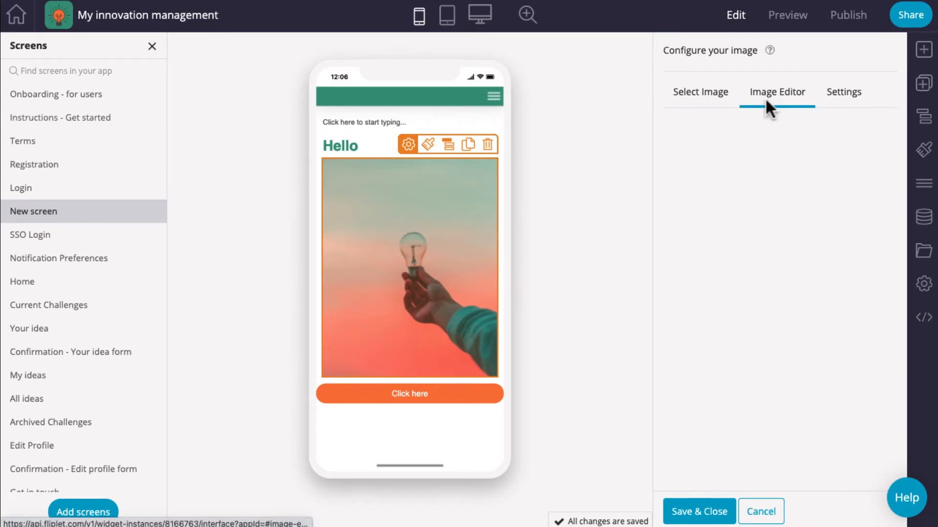
click(843, 92)
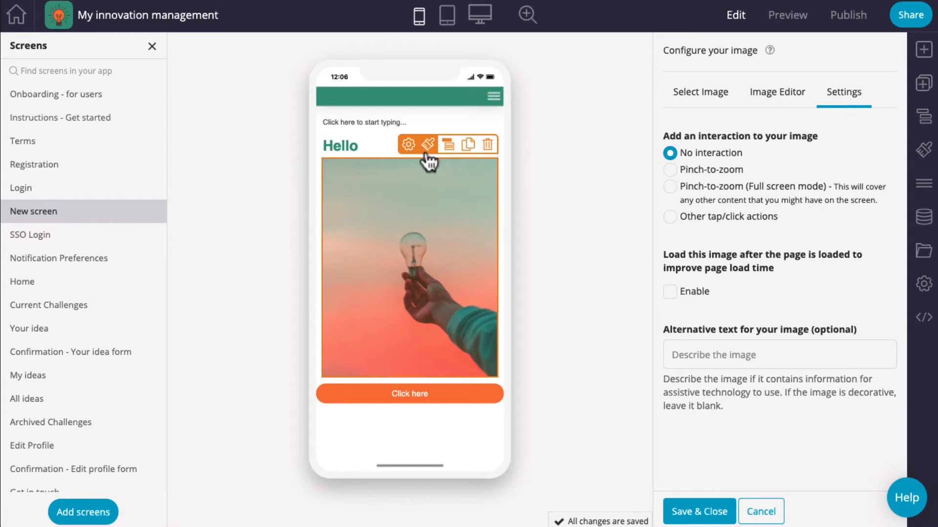
mouse_move(427, 145)
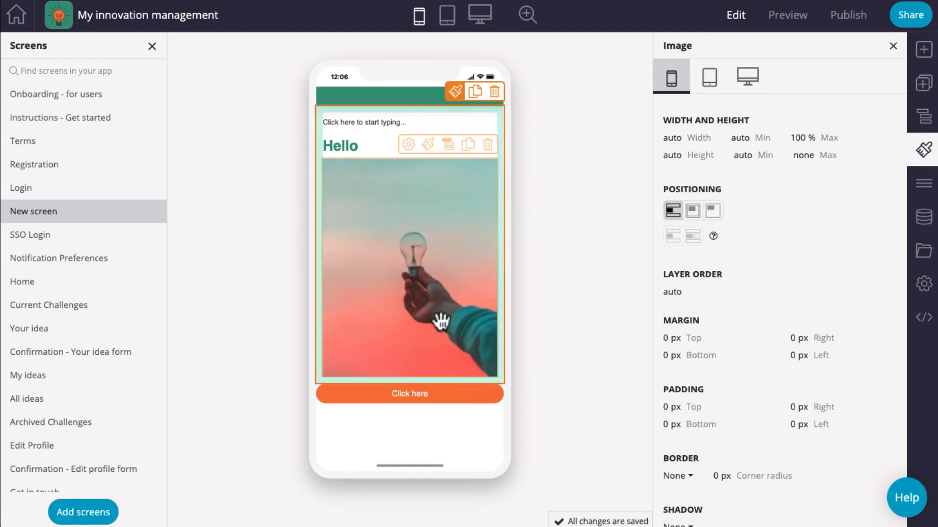
click(446, 145)
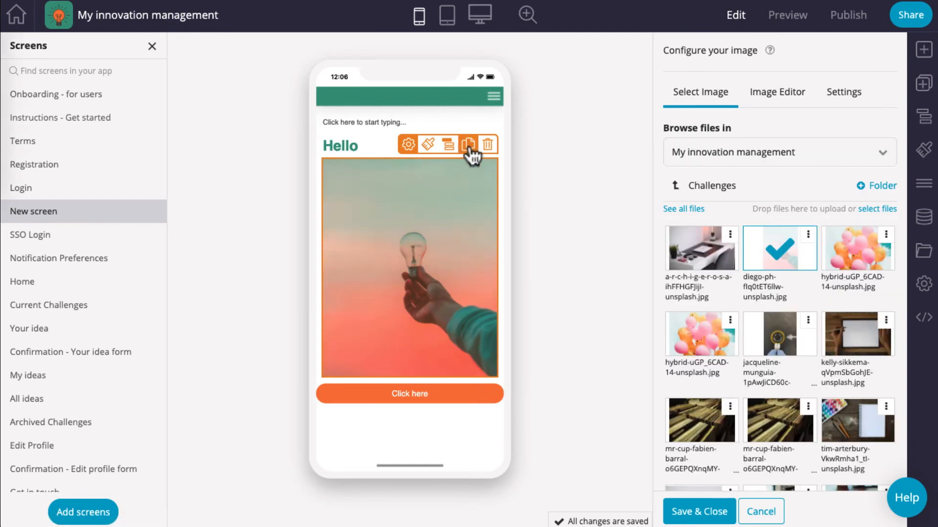
click(468, 145)
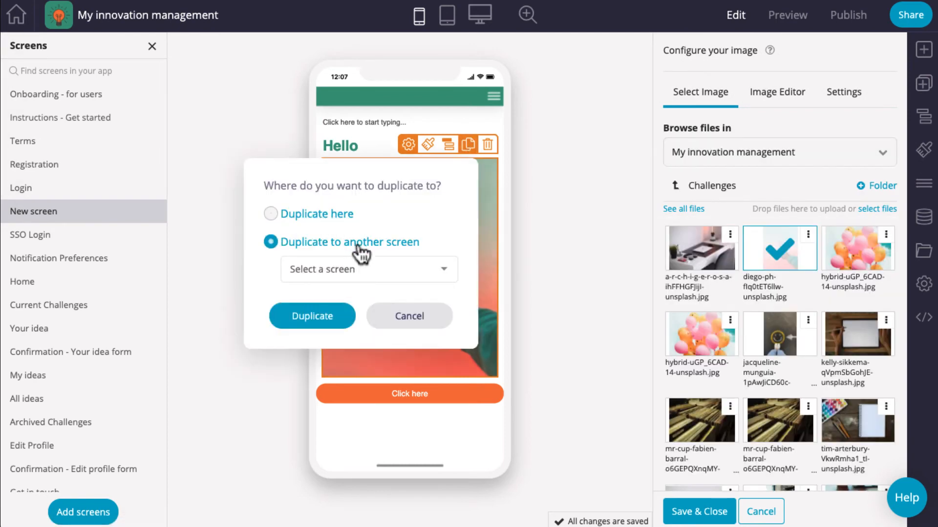
click(409, 316)
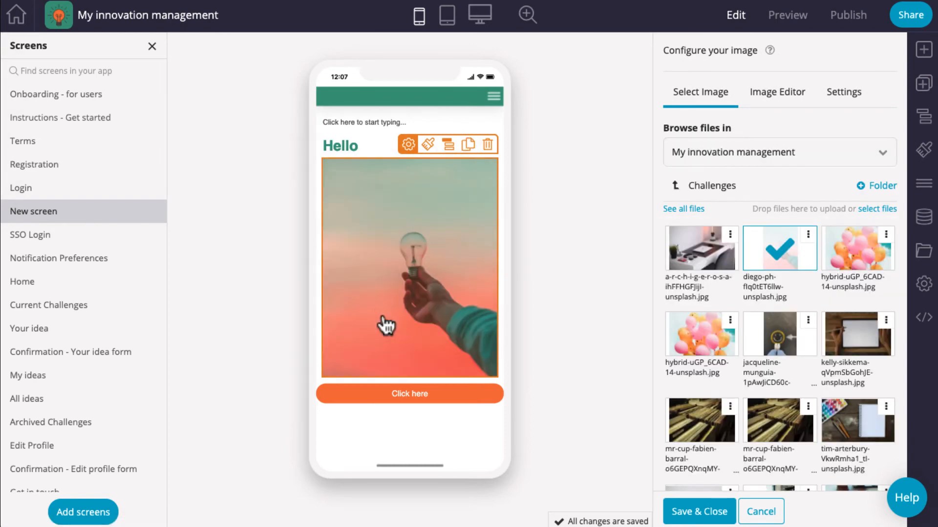
click(486, 144)
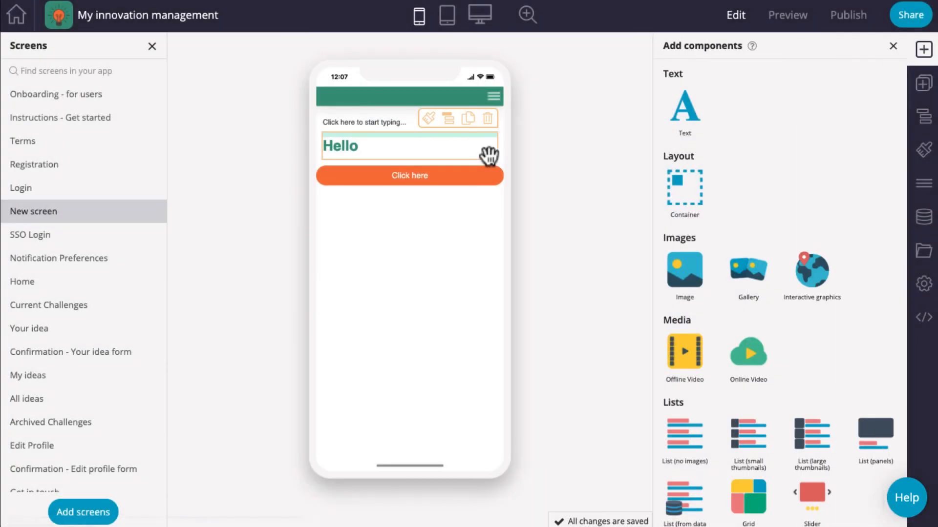
mouse_move(667, 155)
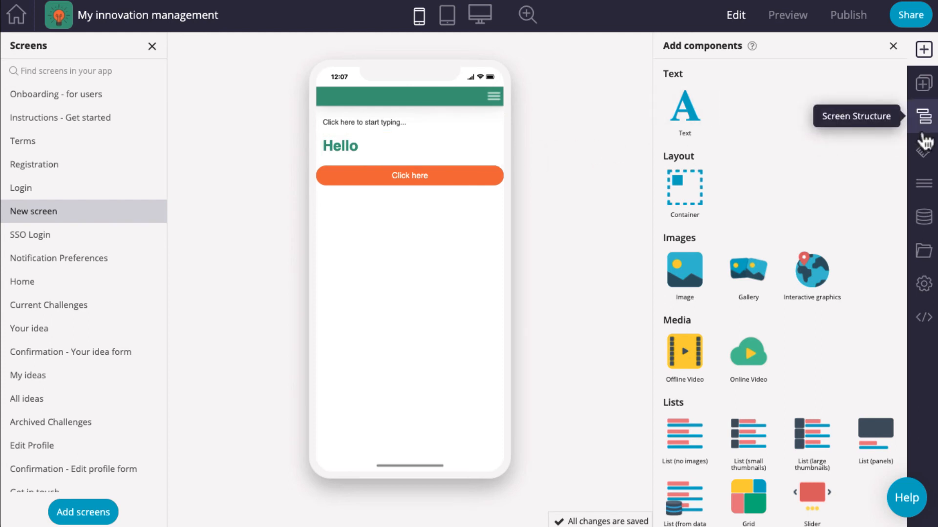
- Reveal the screen structure: a Container with two Text items above the Primary Button
click(923, 117)
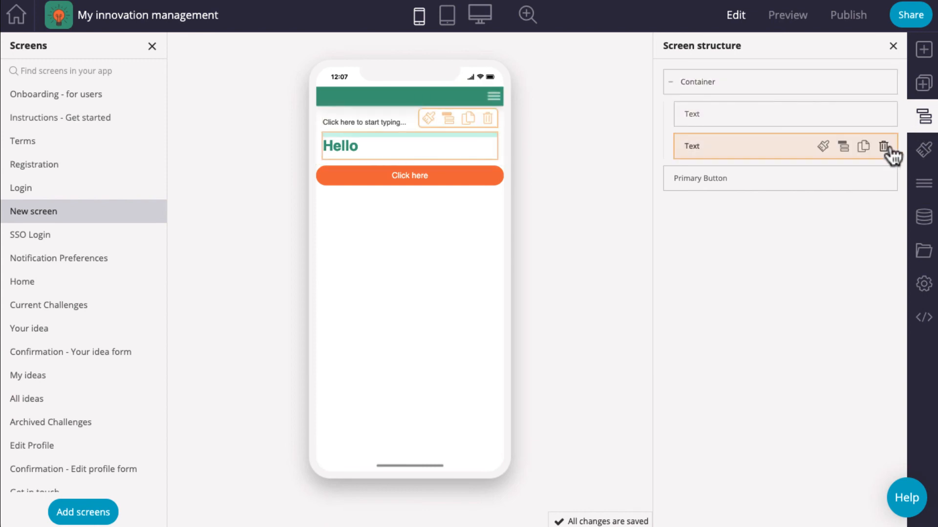
mouse_move(782, 161)
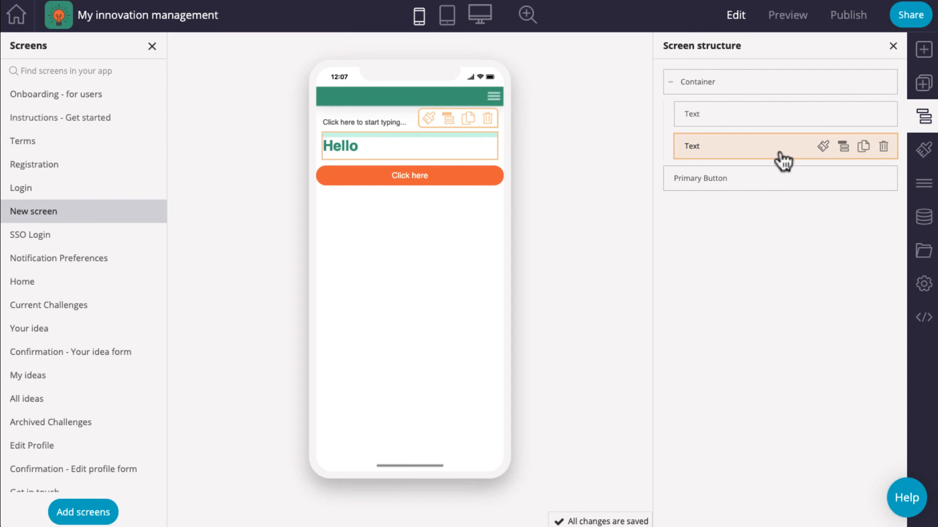